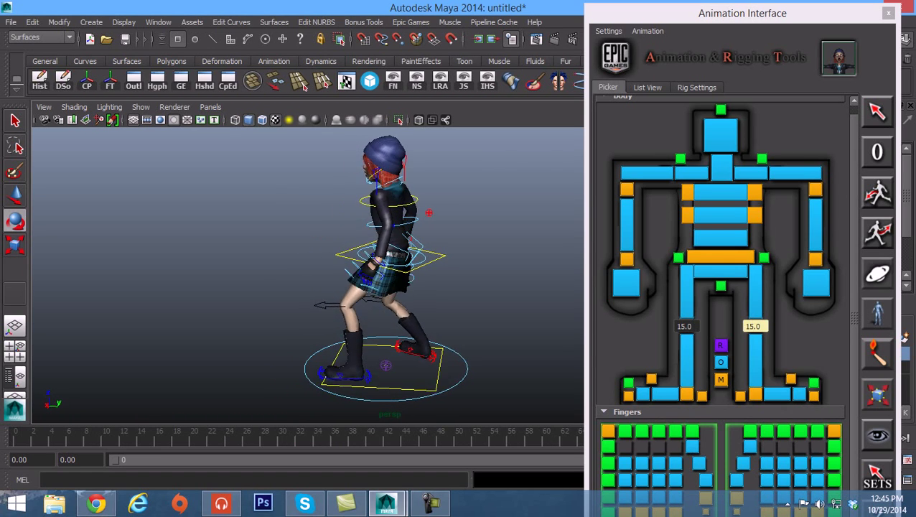
click(433, 432)
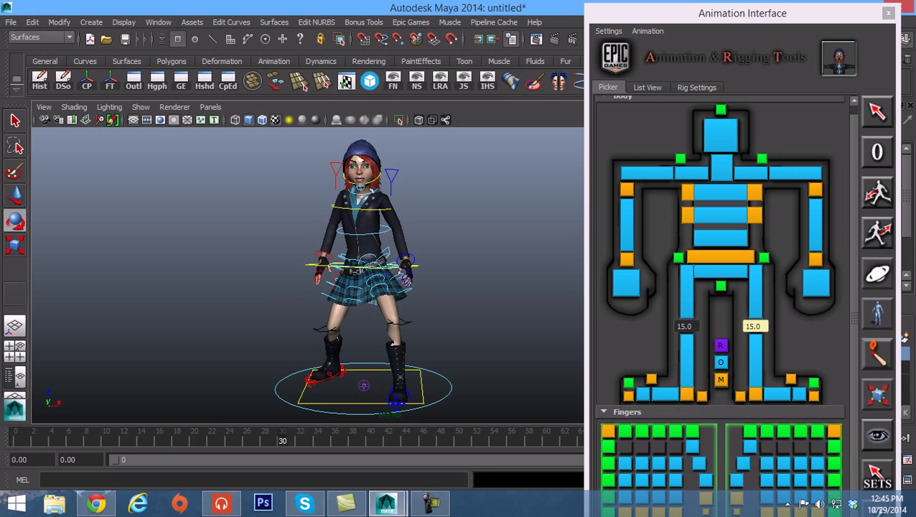
click(107, 441)
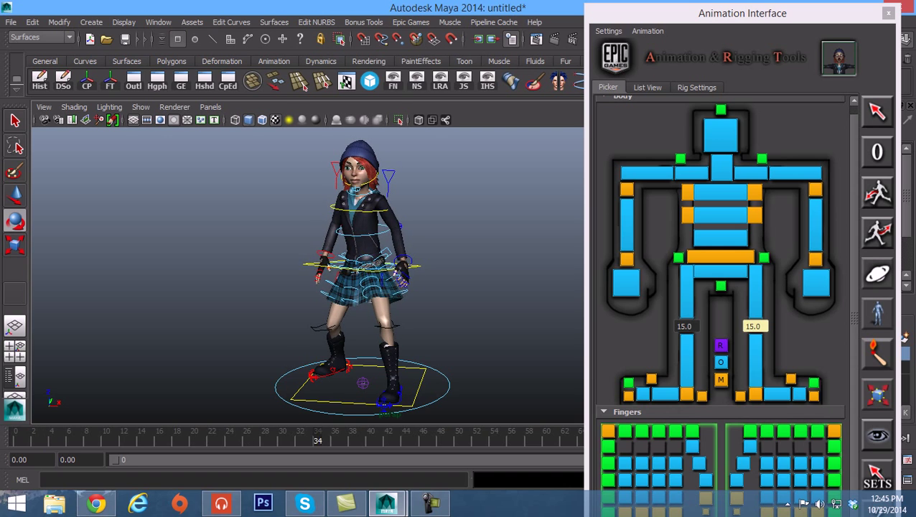
click(151, 436)
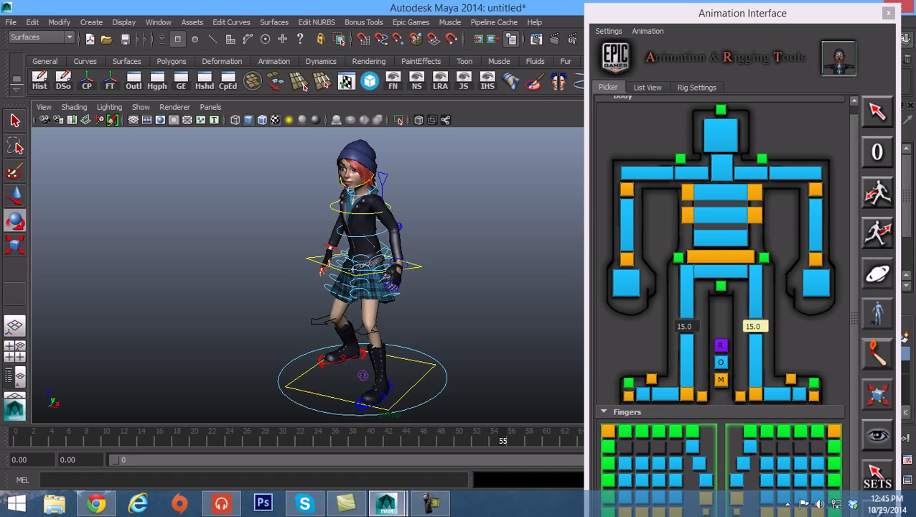
click(335, 441)
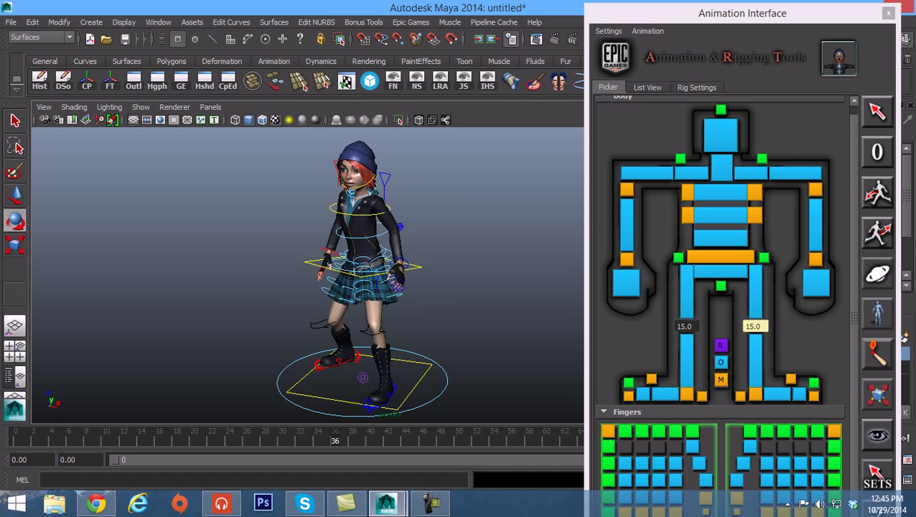
click(193, 431)
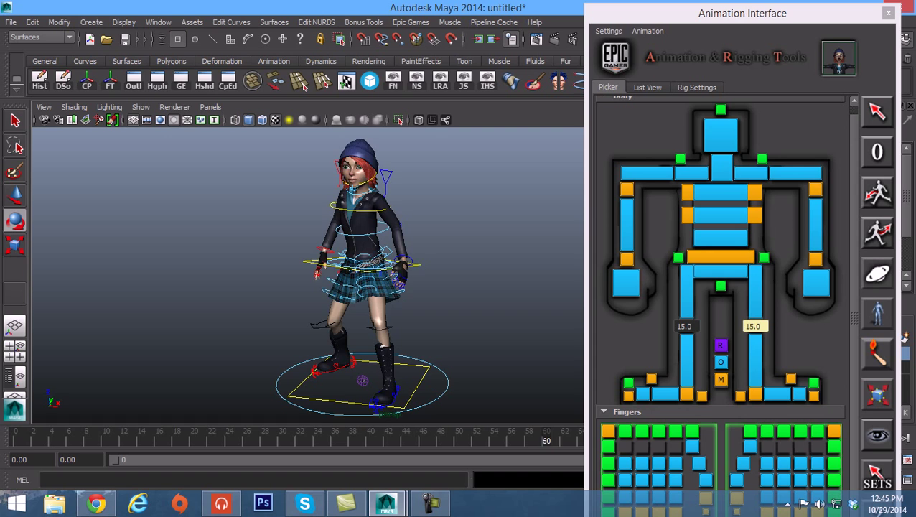
click(371, 431)
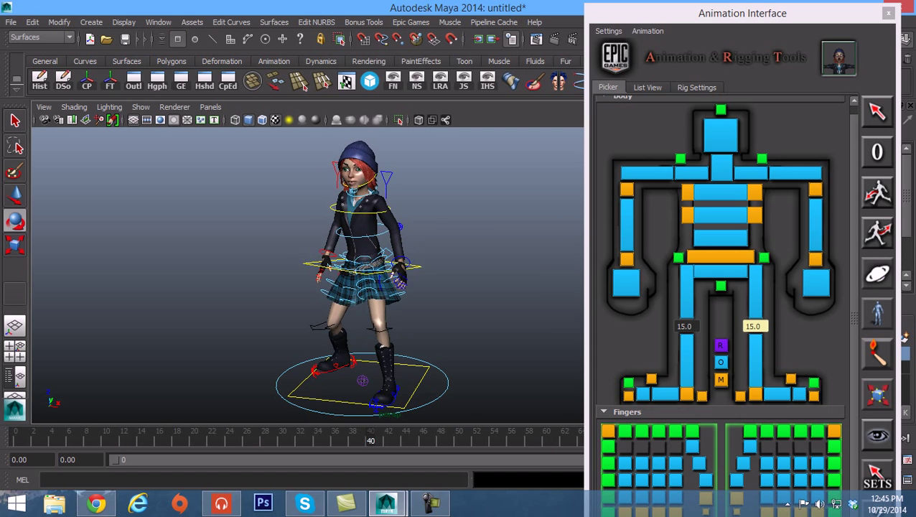
click(230, 431)
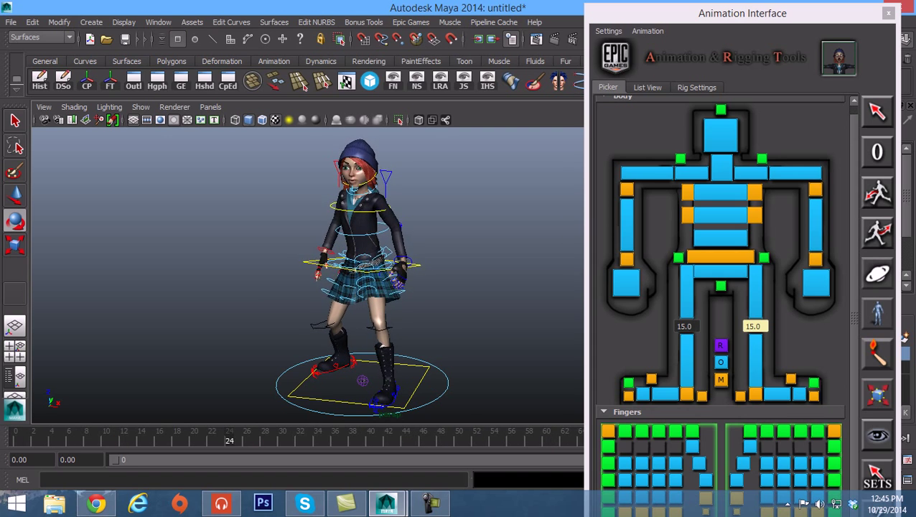
click(33, 431)
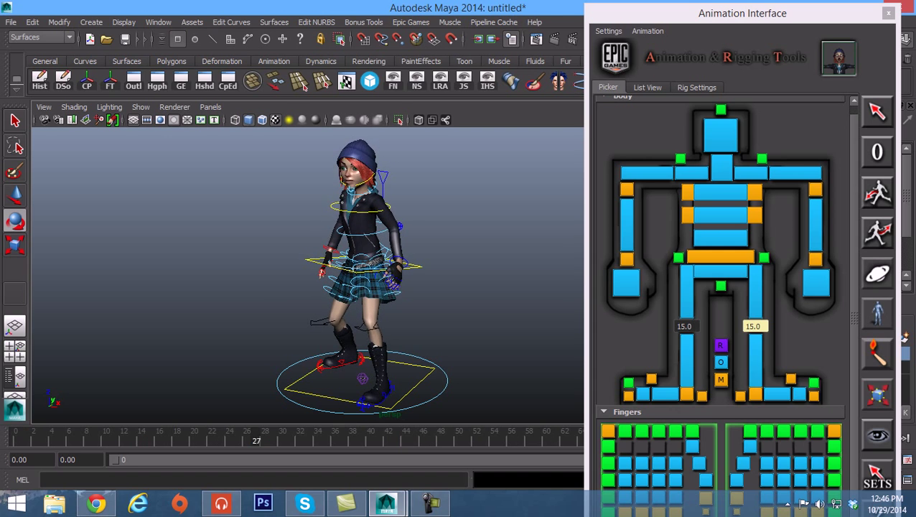
click(115, 433)
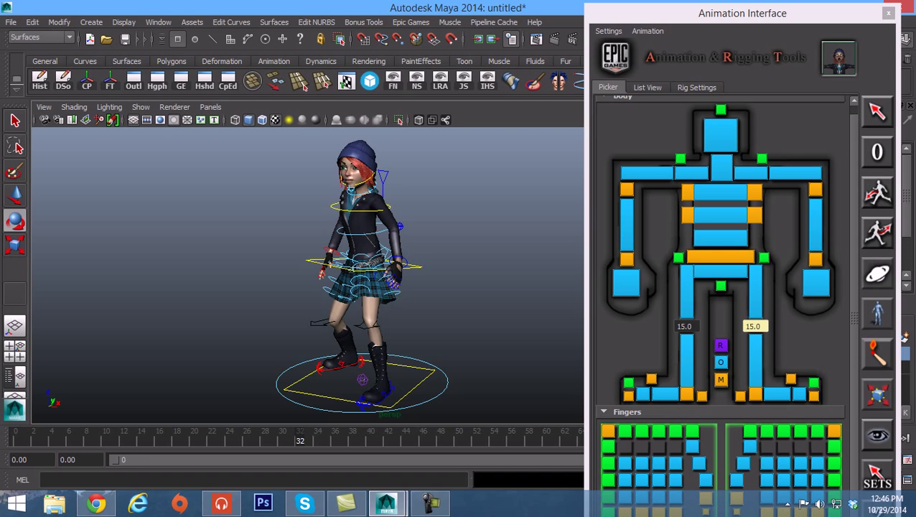
click(106, 431)
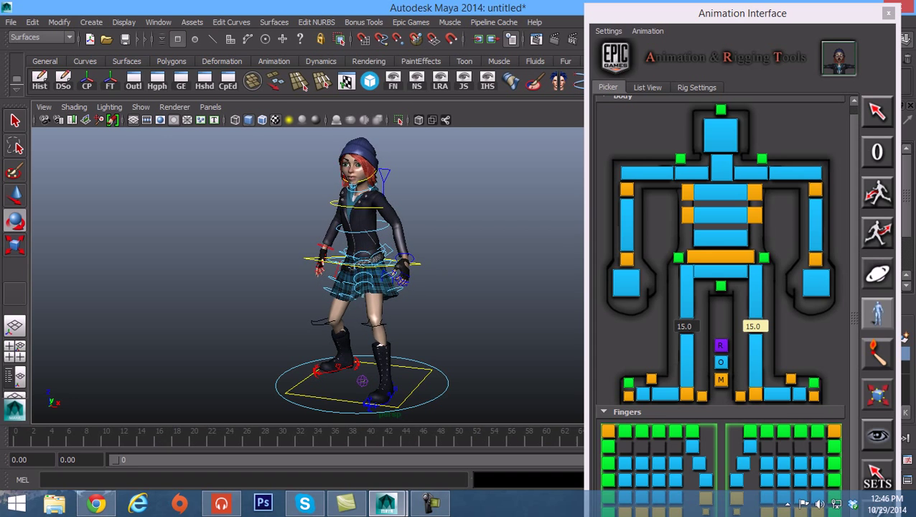
click(512, 431)
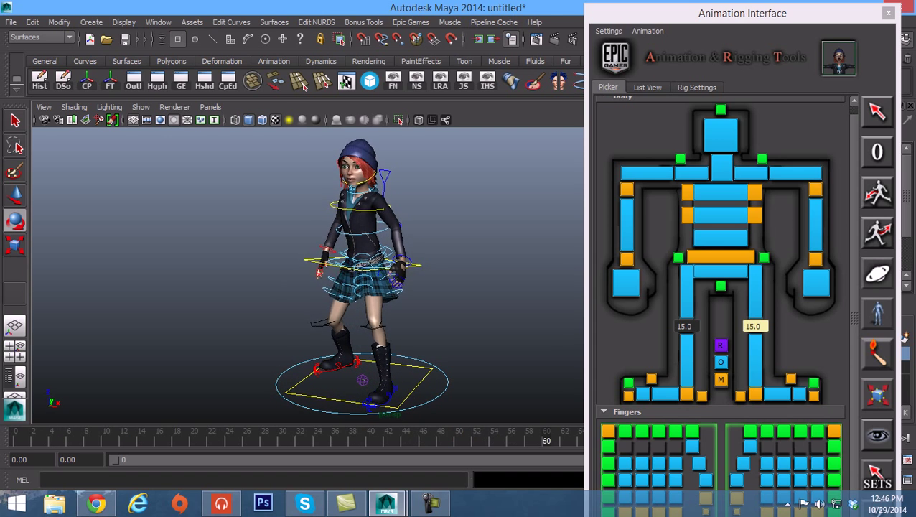
click(380, 431)
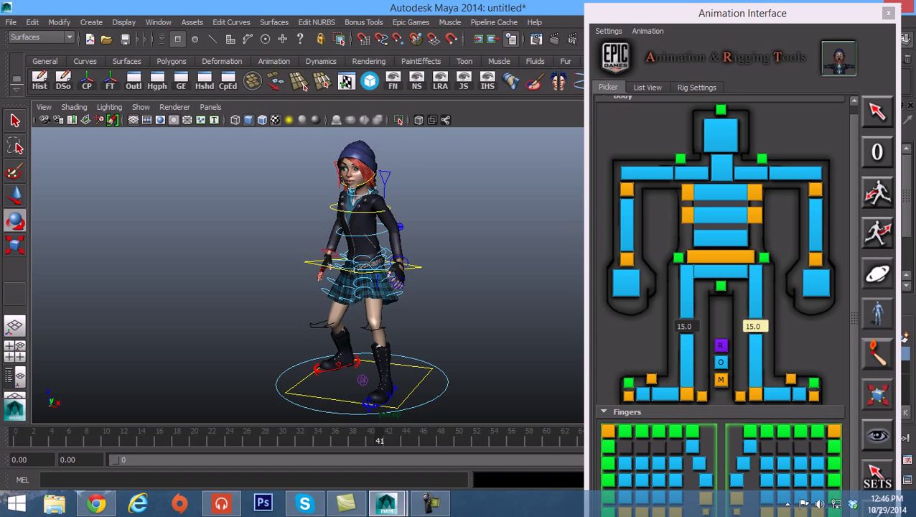
click(203, 431)
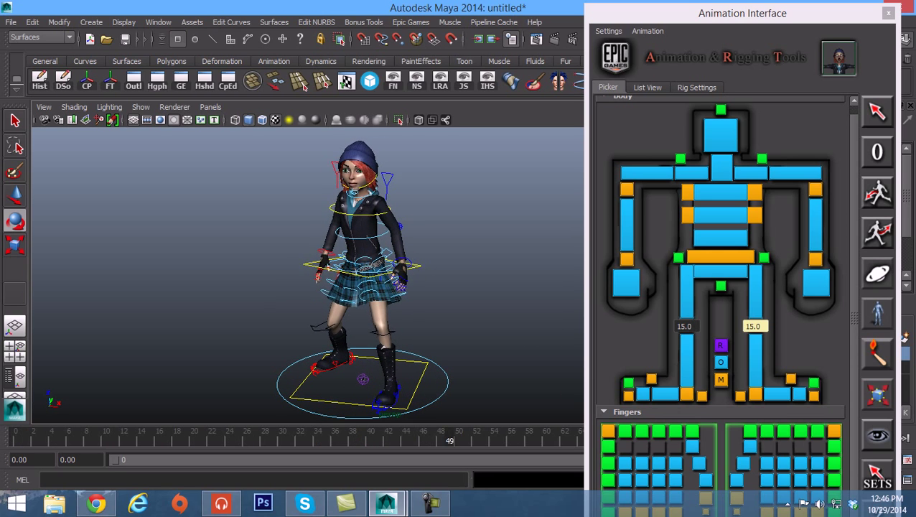
click(282, 440)
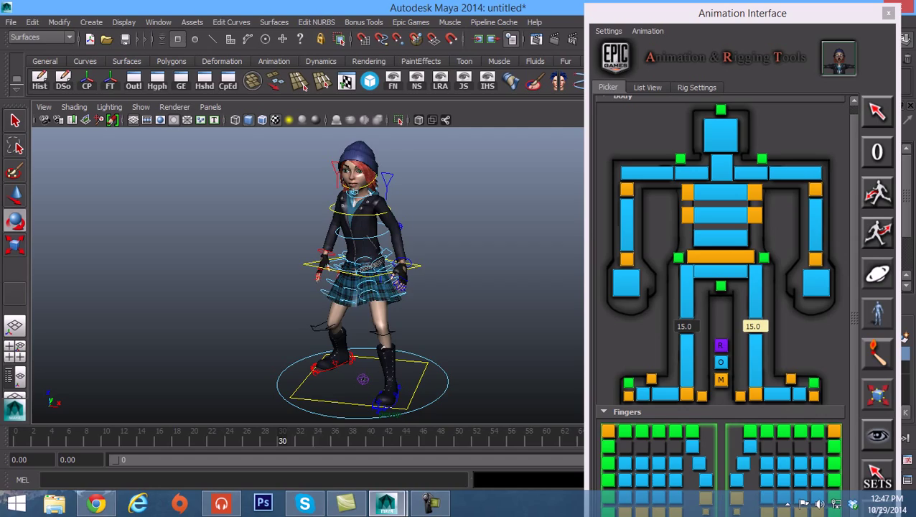